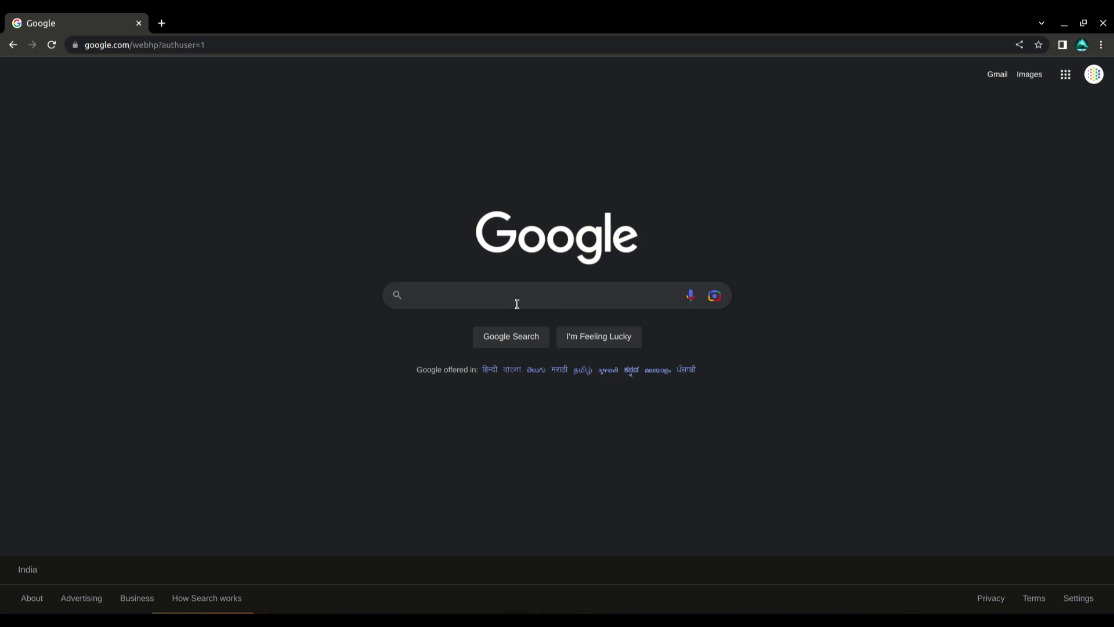
mouse_move(513, 297)
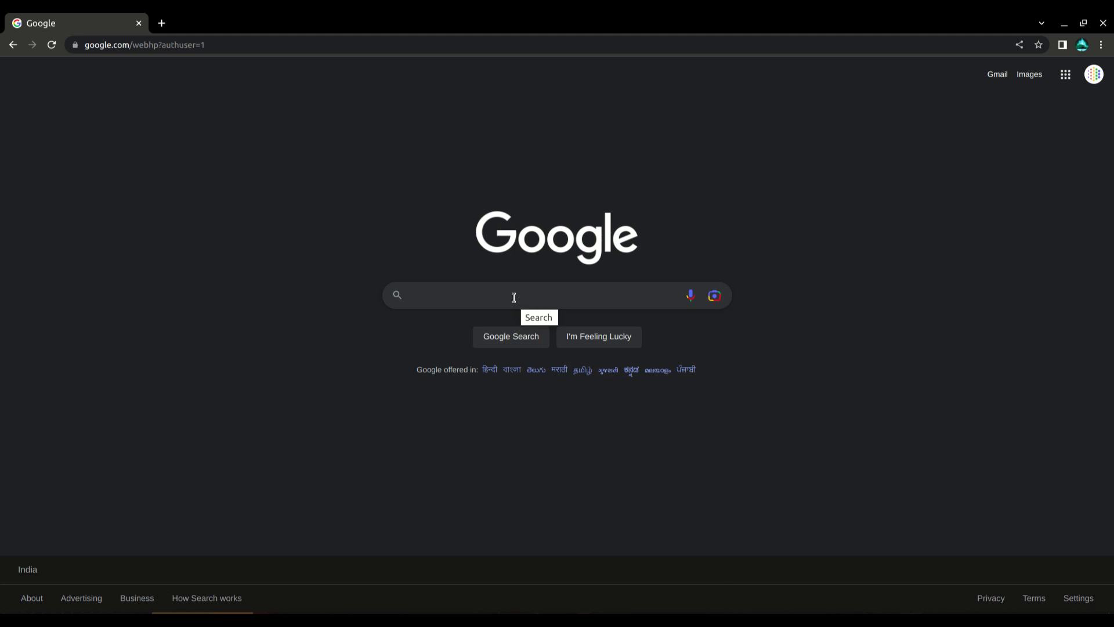
Search Google for 'bard.' and pick the bard.google.com suggestion to show its results
left_click(513, 295)
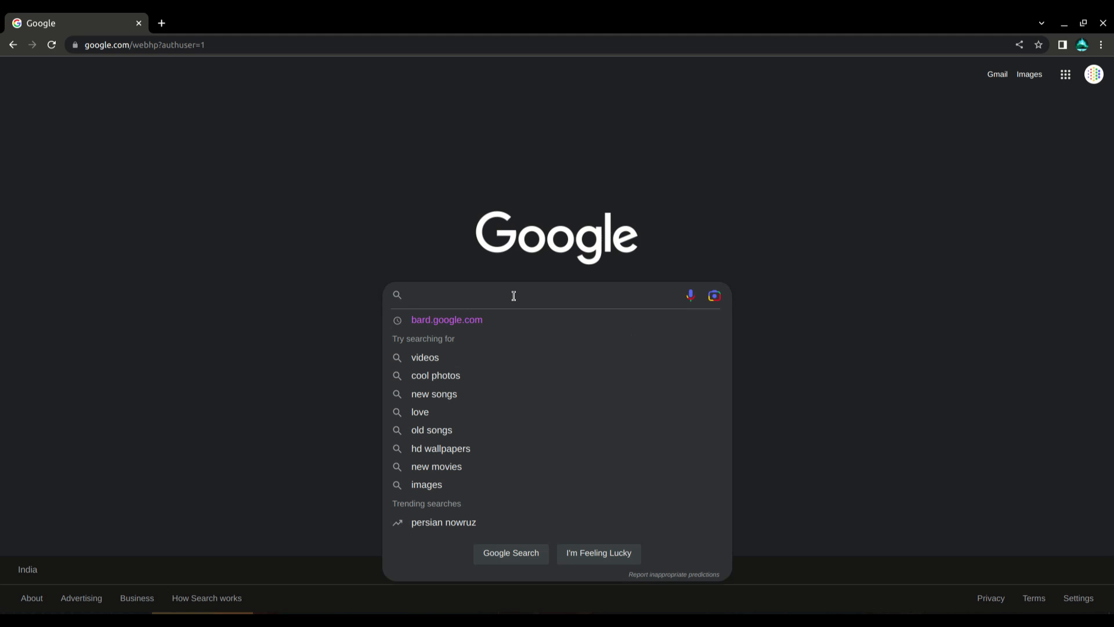
type("bard.")
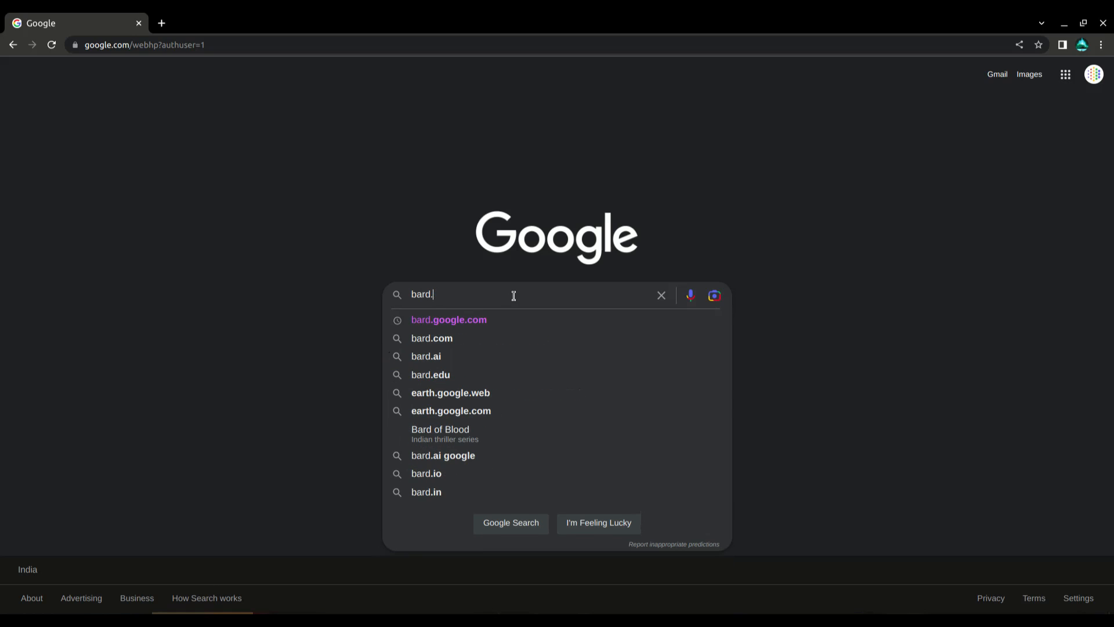
left_click(449, 320)
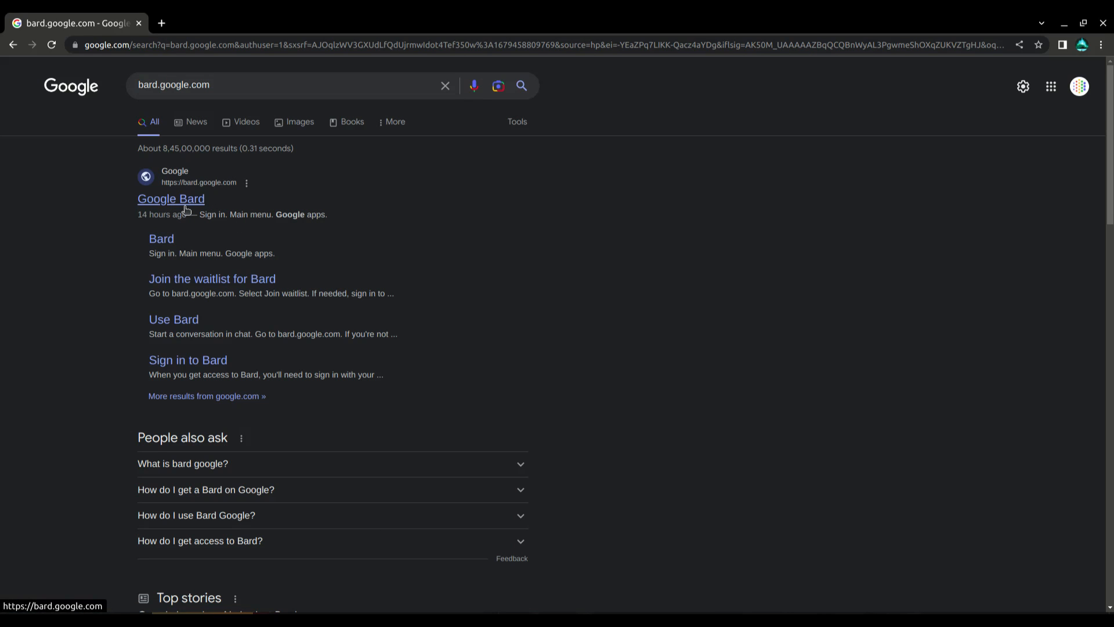
Visit the Google Bard result showing the country-unsupported message, then start a new tab
left_click(171, 199)
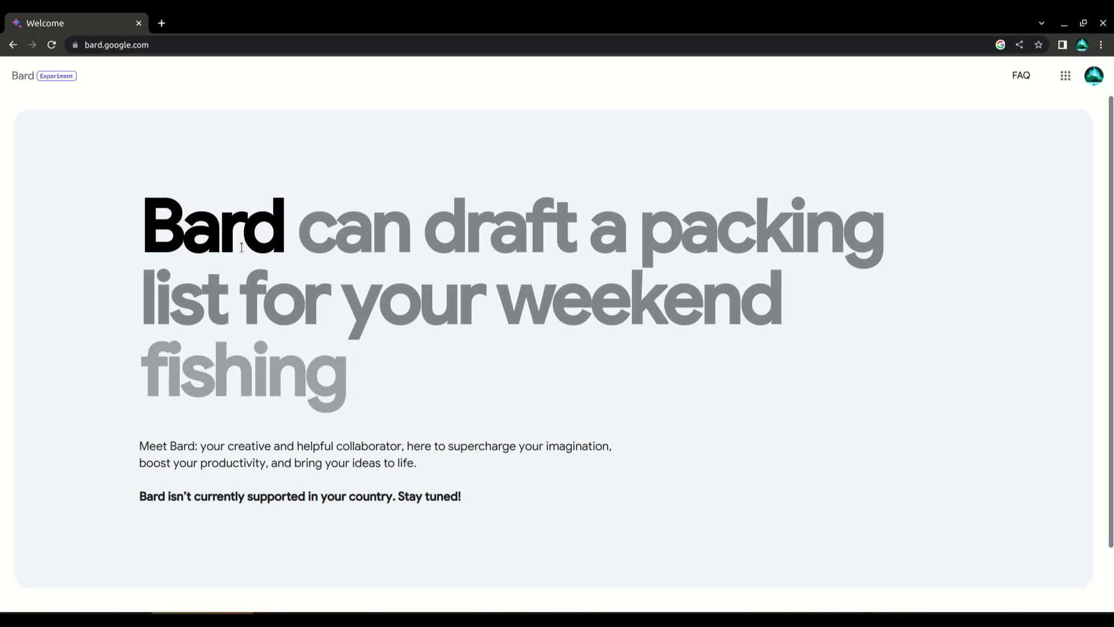
scroll("down", 3)
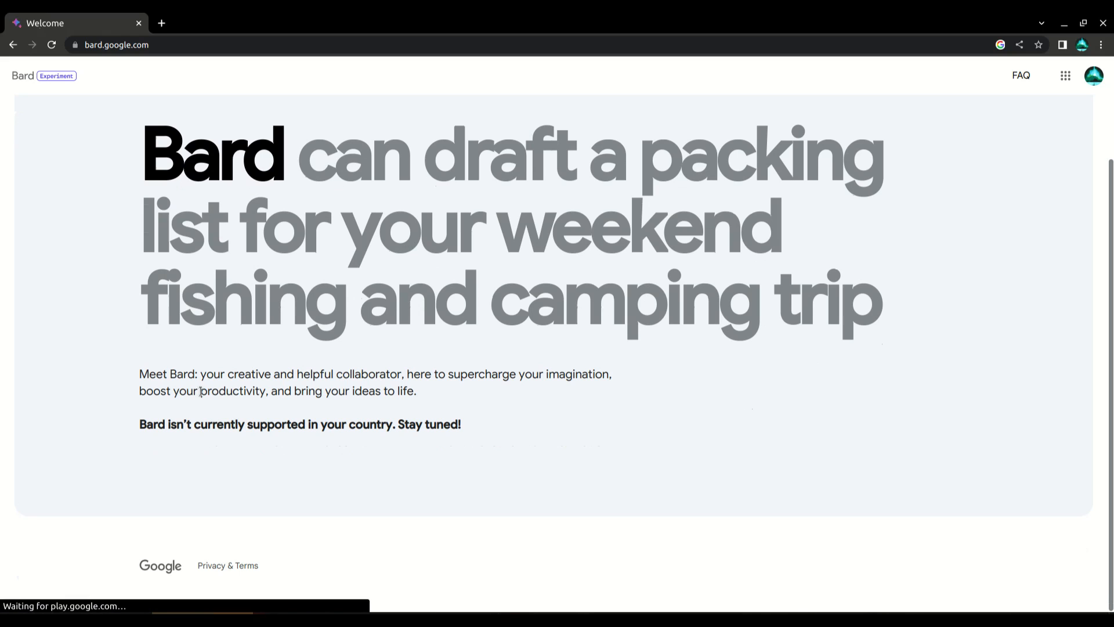
triple_click(300, 424)
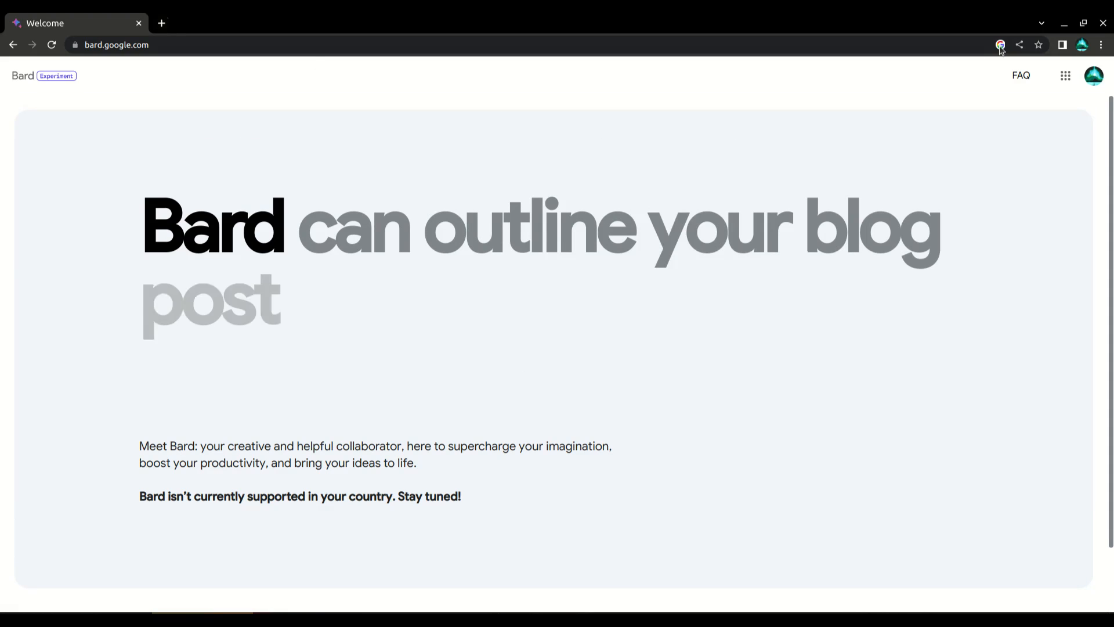
left_click(1102, 44)
type("browsec")
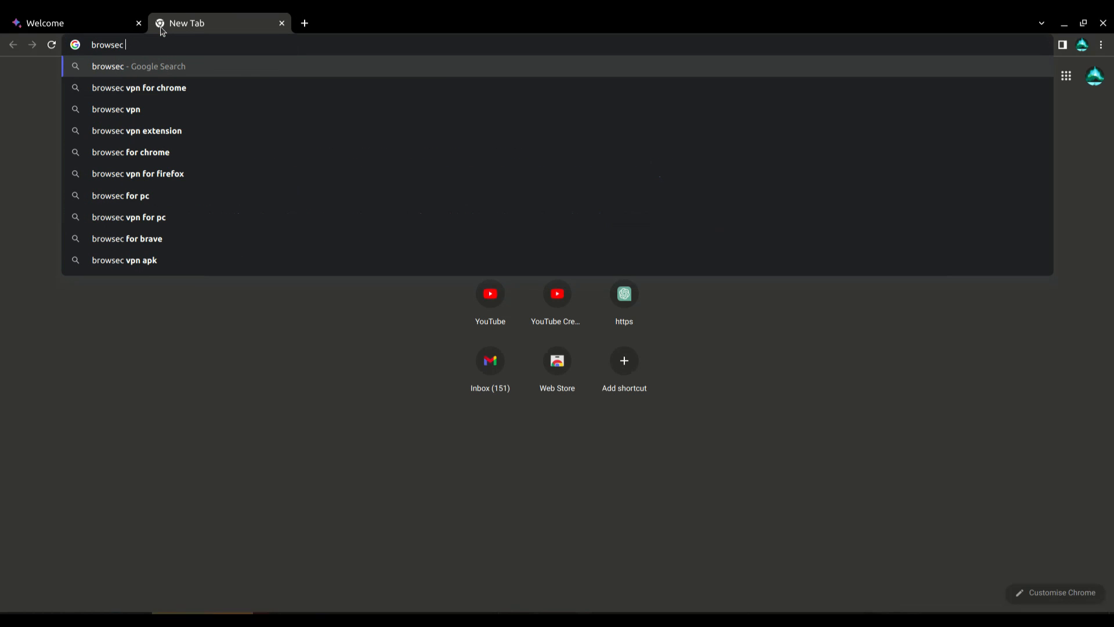
Find 'browsec vpn for chrome' and add the Browsec VPN extension from the Chrome Web Store
left_click(139, 88)
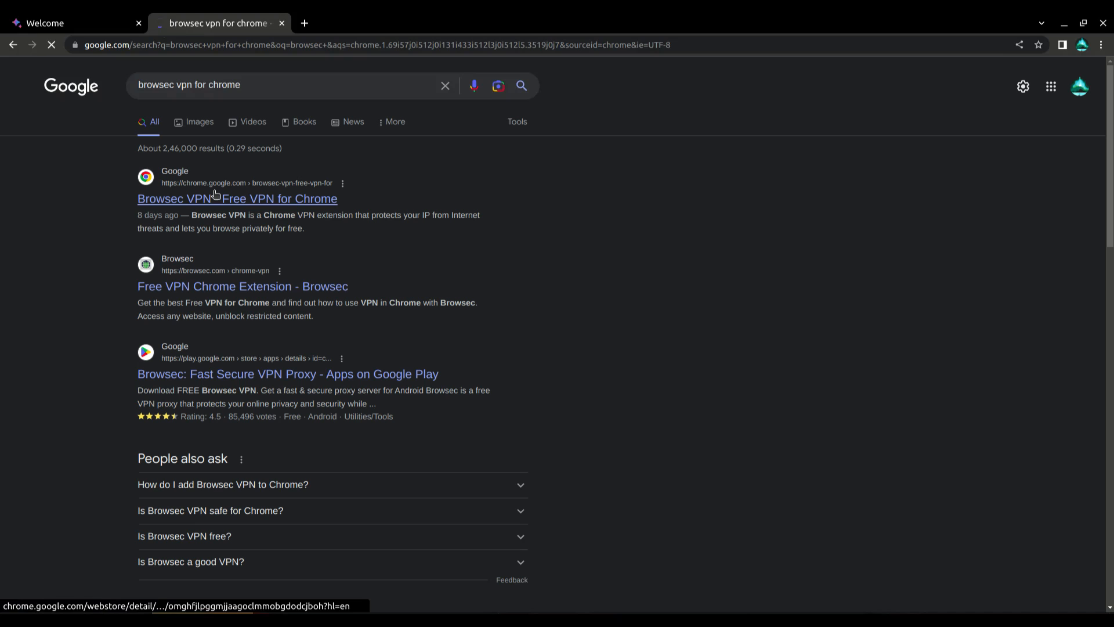
left_click(236, 198)
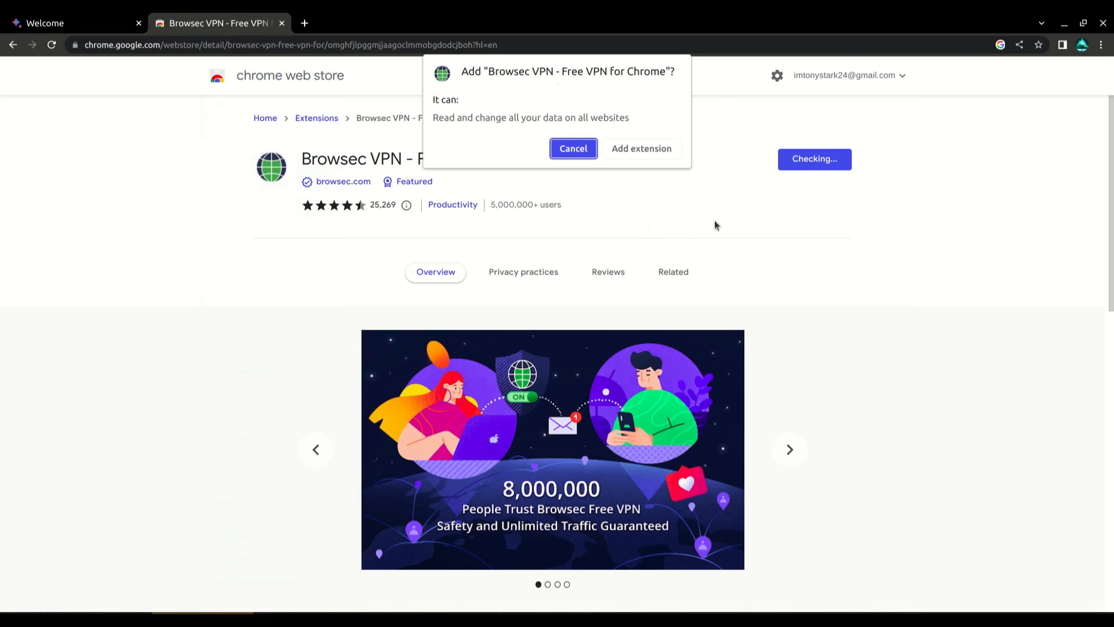
left_click(573, 149)
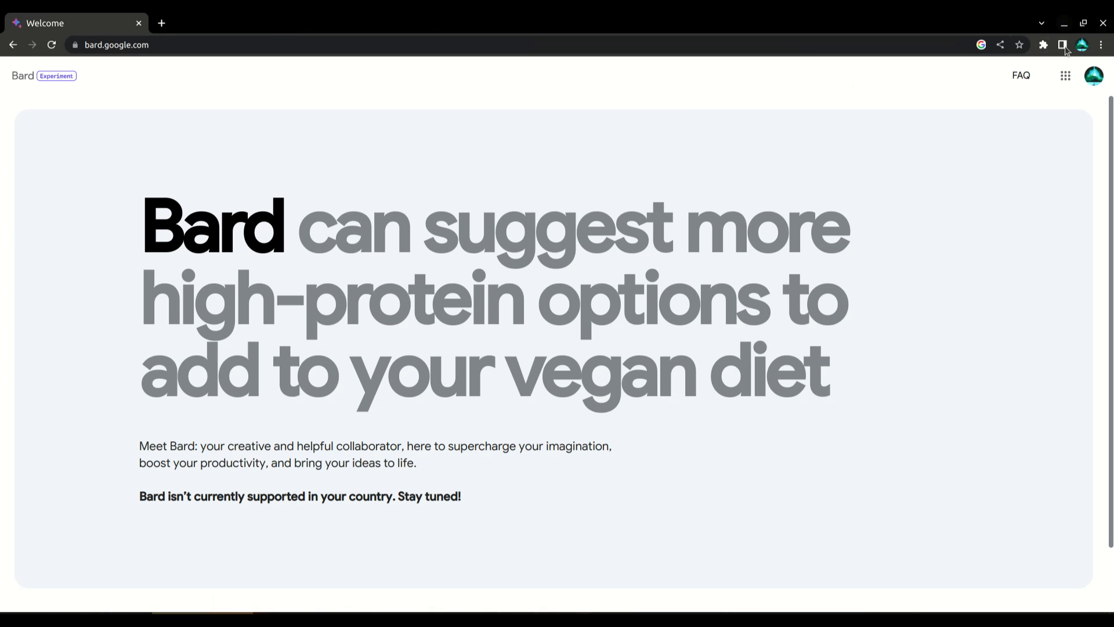
Turn on Browsec VPN with United States as the virtual location and return to the Bard page
left_click(1043, 45)
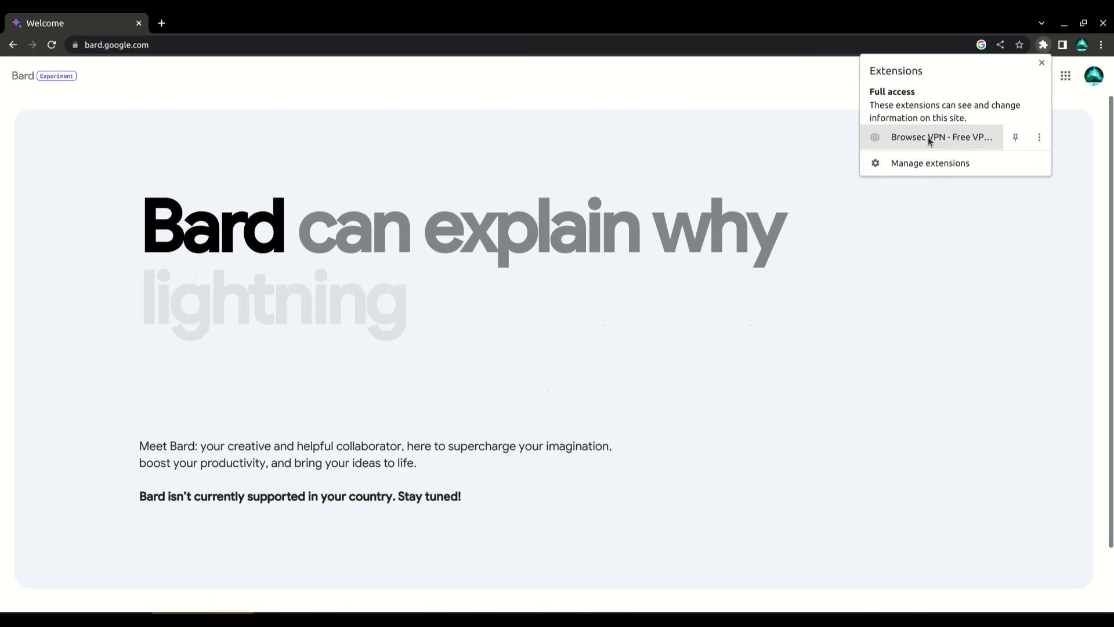
left_click(939, 136)
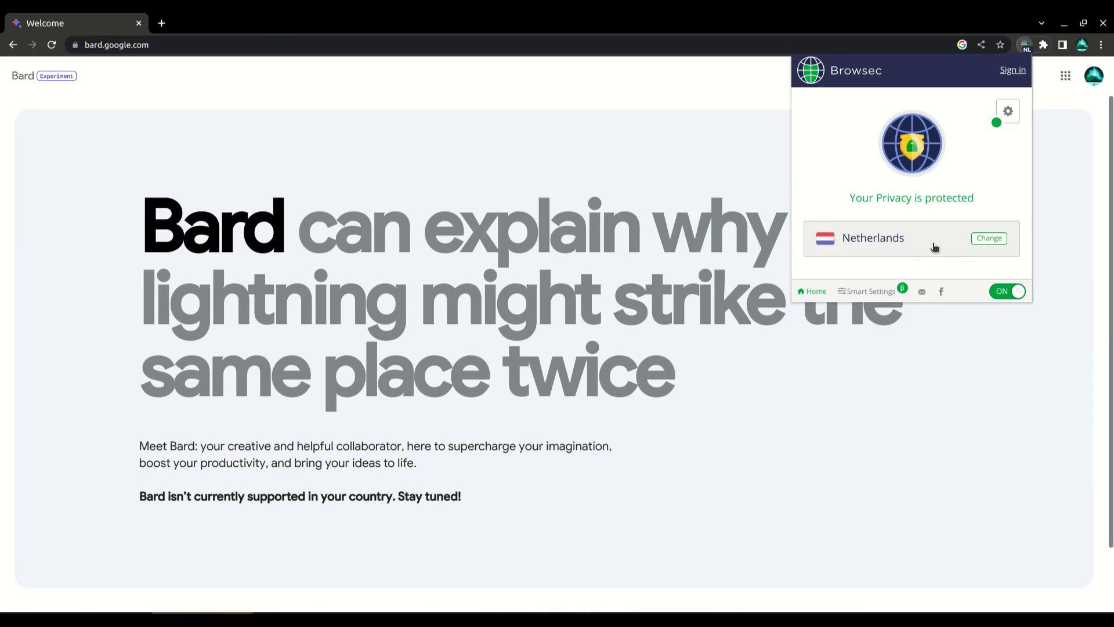
left_click(988, 238)
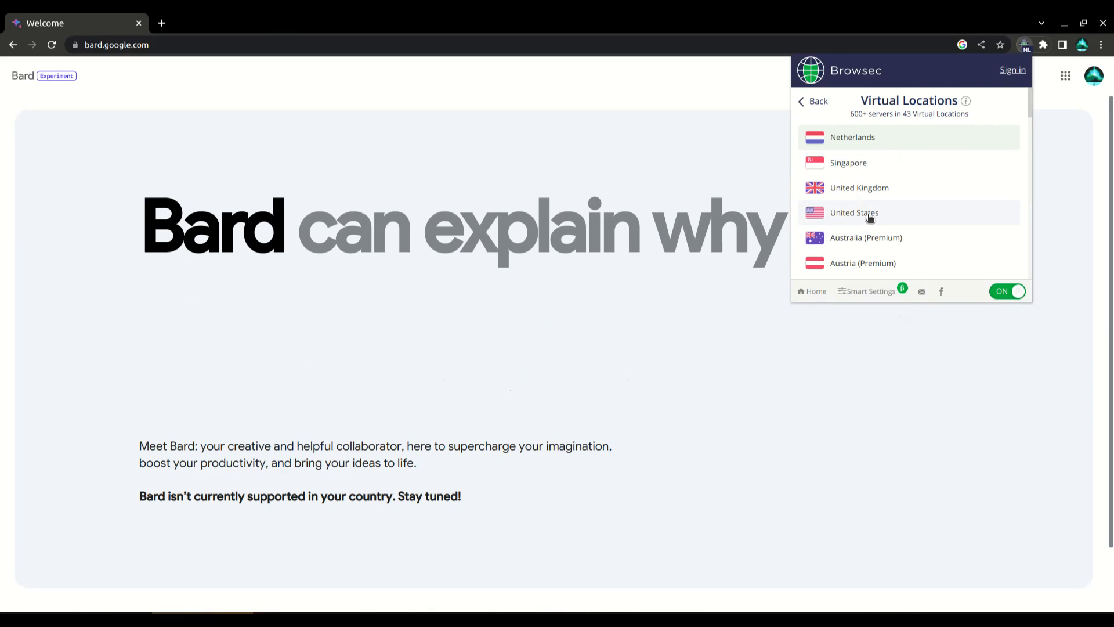
left_click(854, 212)
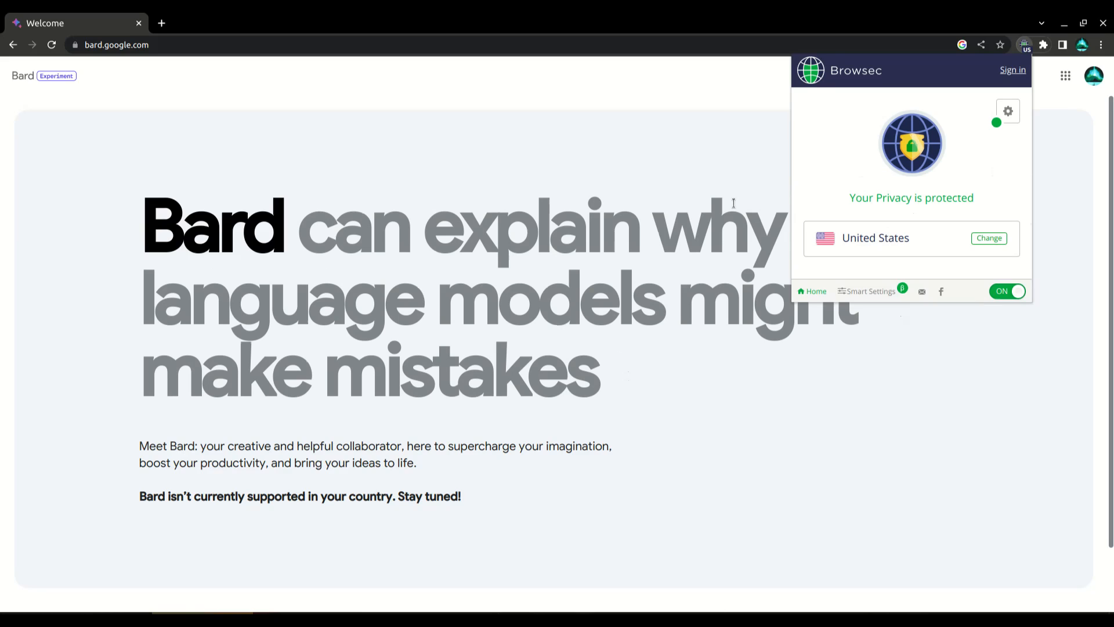
left_click(51, 44)
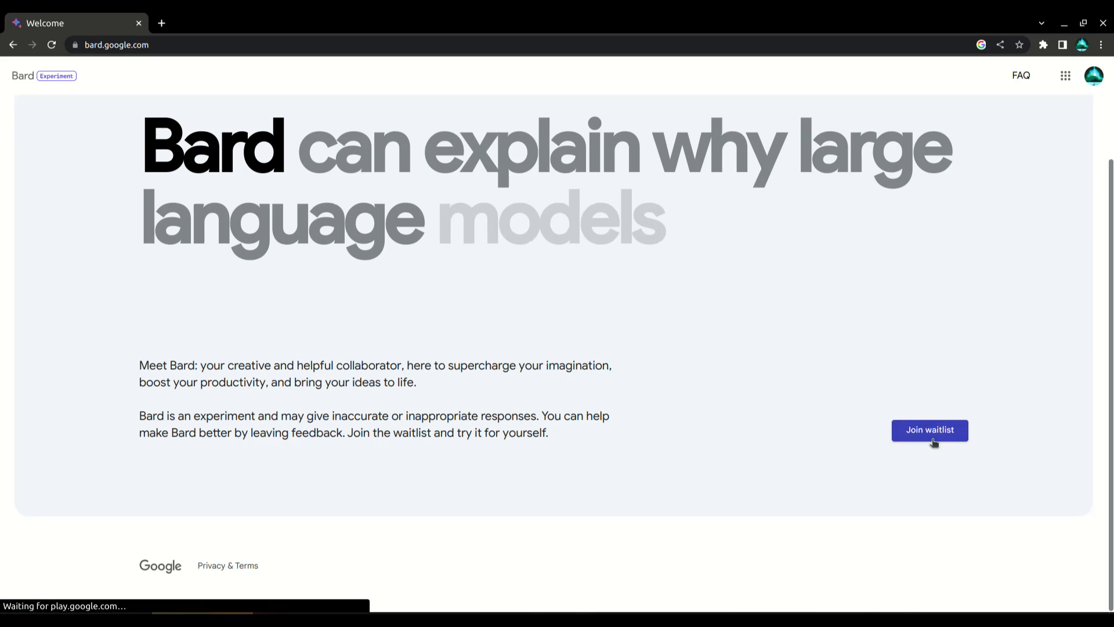
Join the Bard waitlist, opting in to email updates, and confirm with 'Yes, I'm in'
left_click(928, 430)
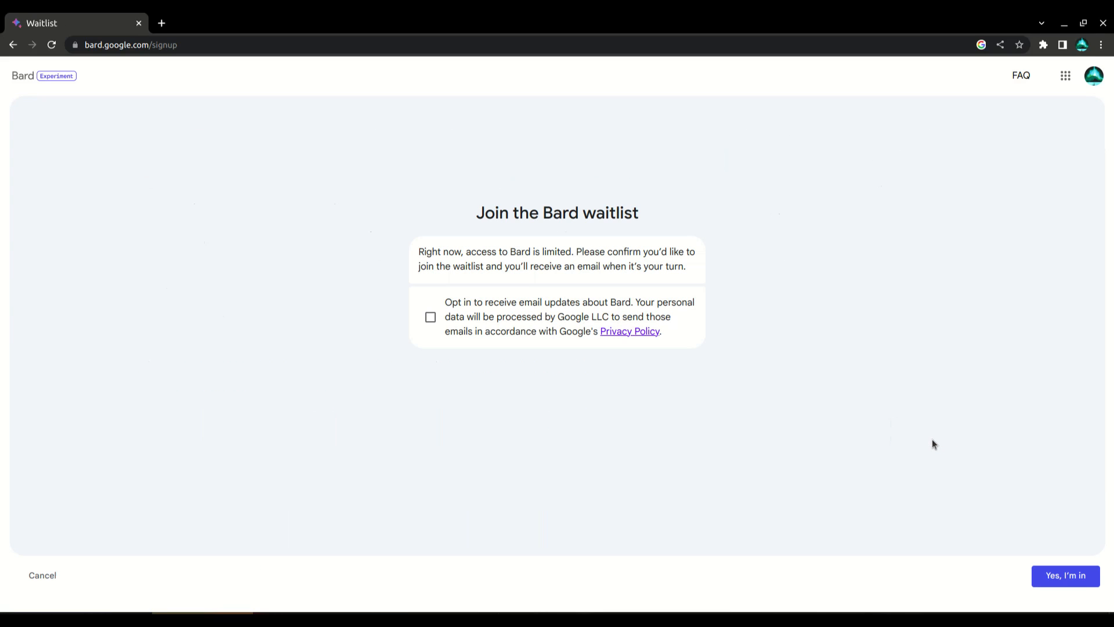
mouse_move(680, 310)
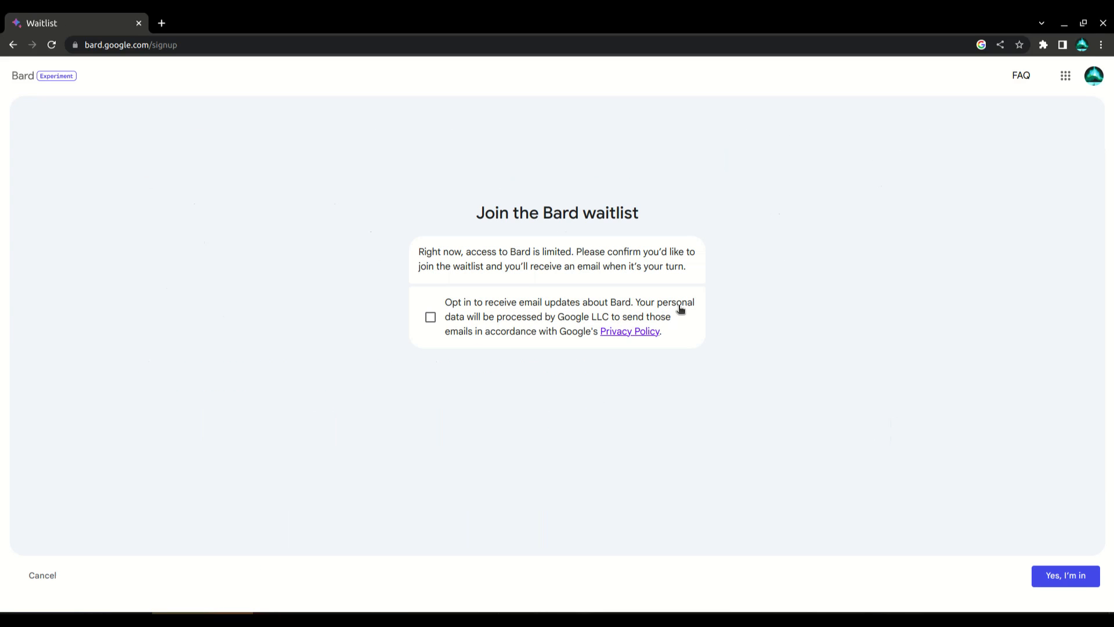
left_click(430, 316)
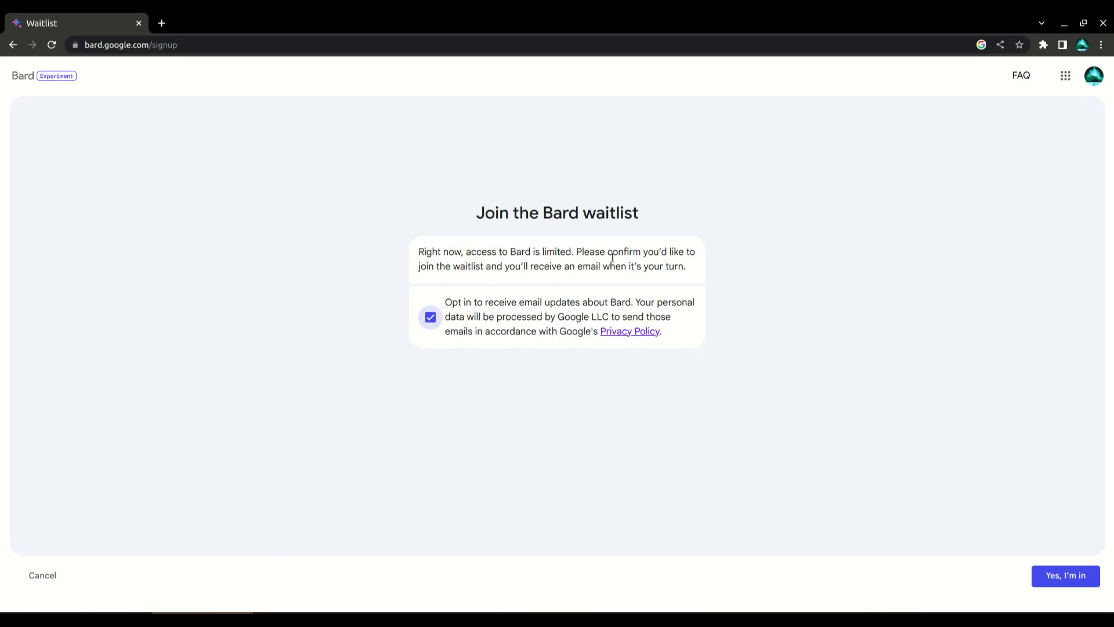
mouse_move(586, 360)
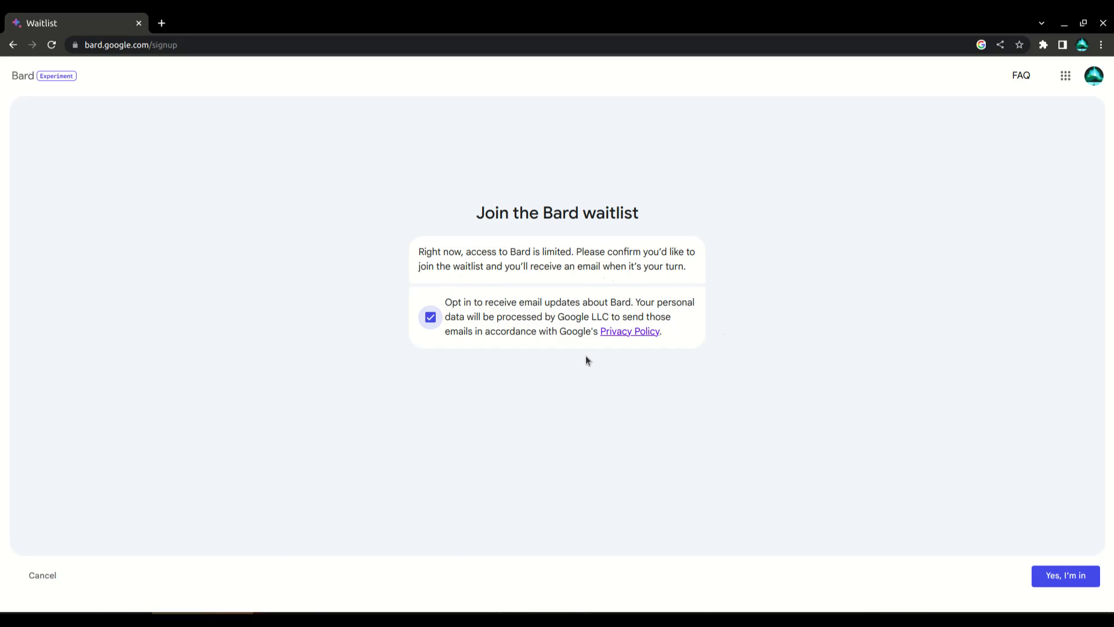
mouse_move(1065, 576)
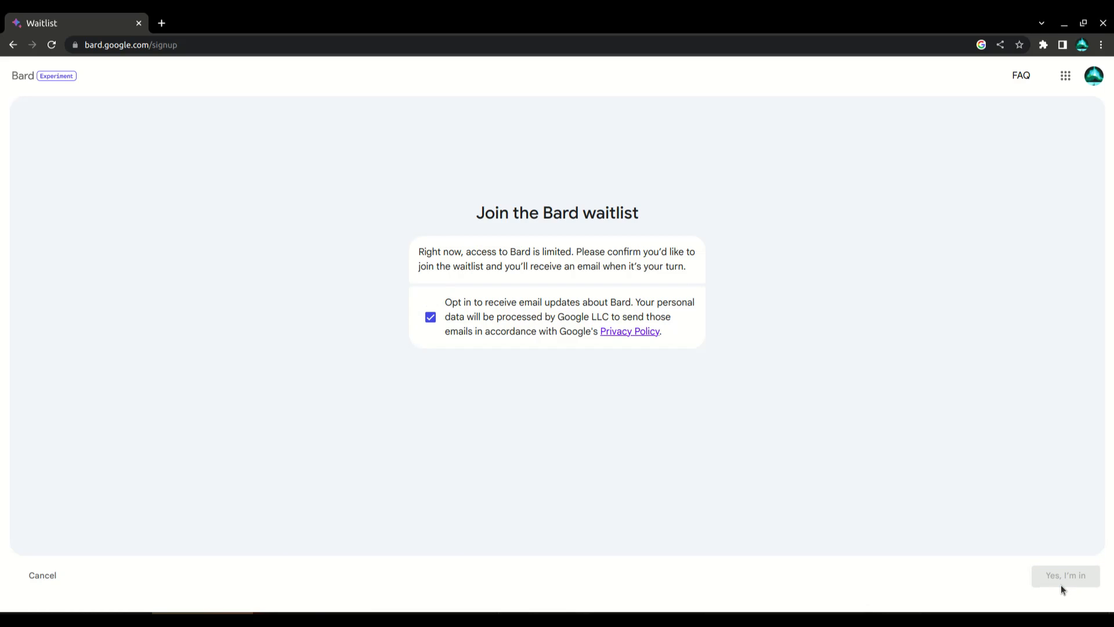
left_click(1066, 575)
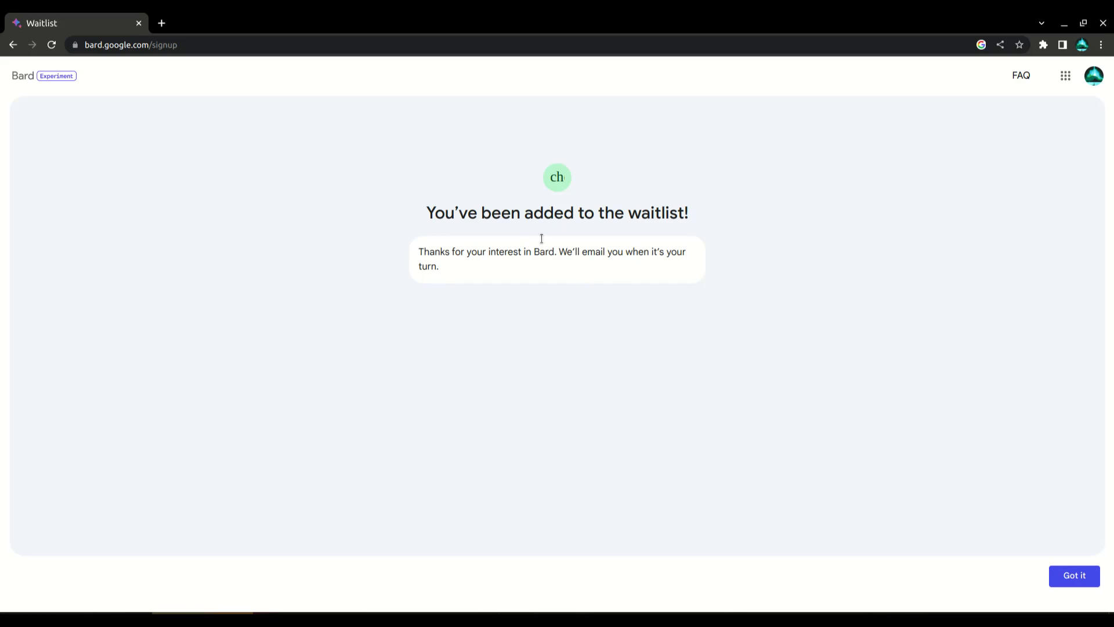
mouse_move(605, 258)
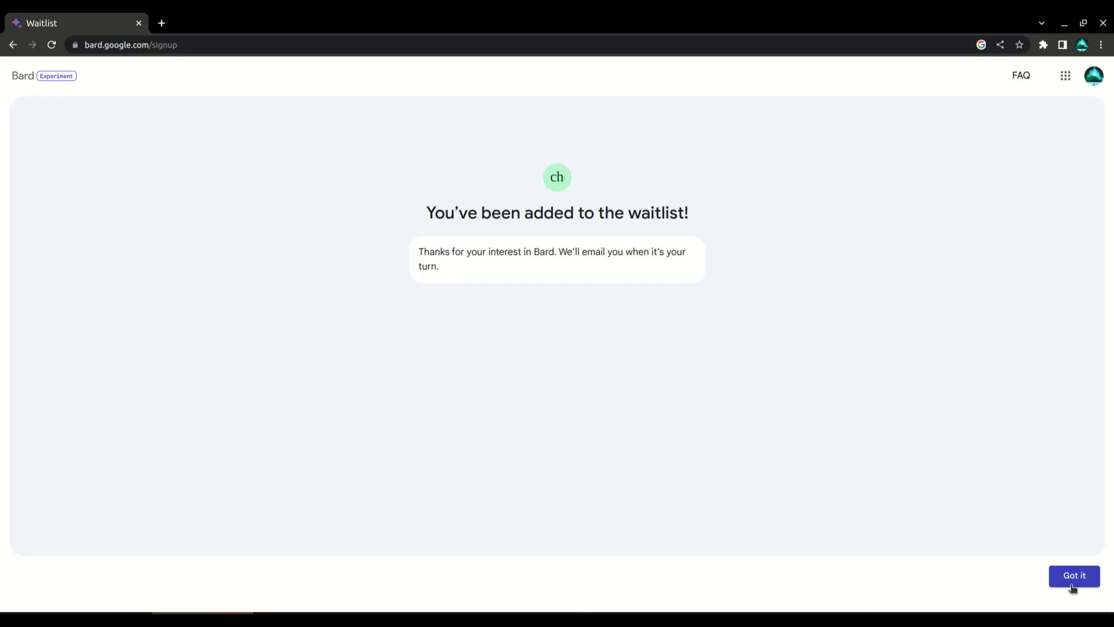
Acknowledge the confirmation with 'Got it' so the welcome page shows the waitlist note
left_click(1074, 575)
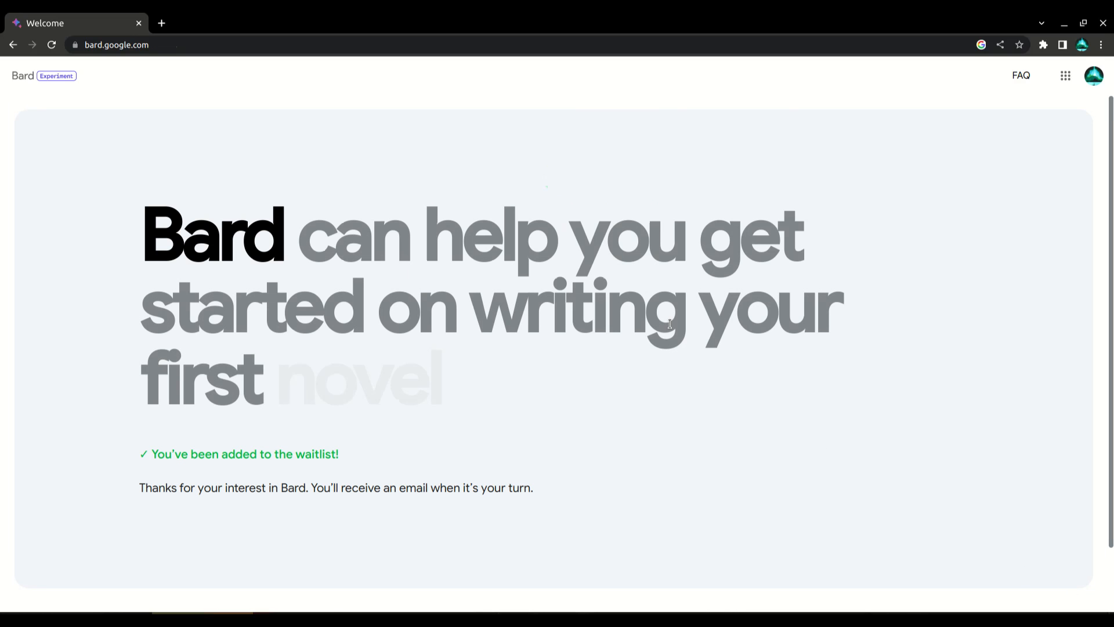